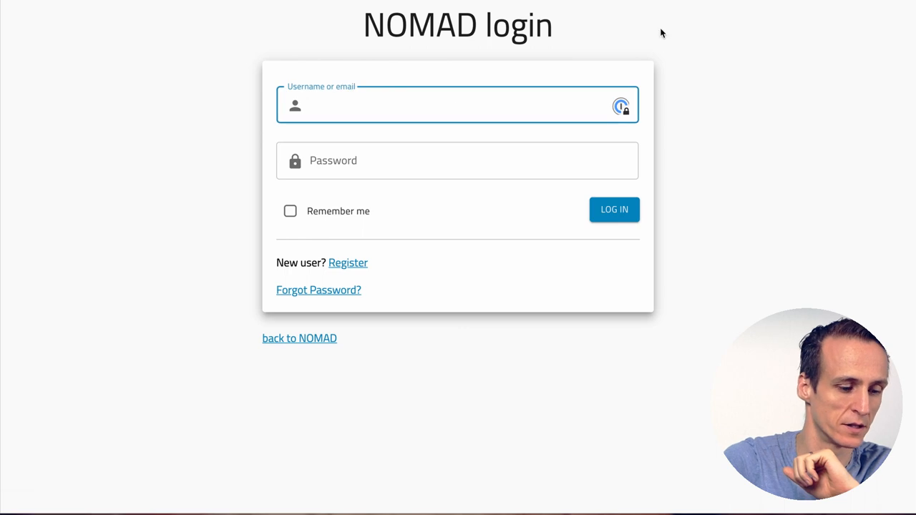
pyautogui.click(348, 263)
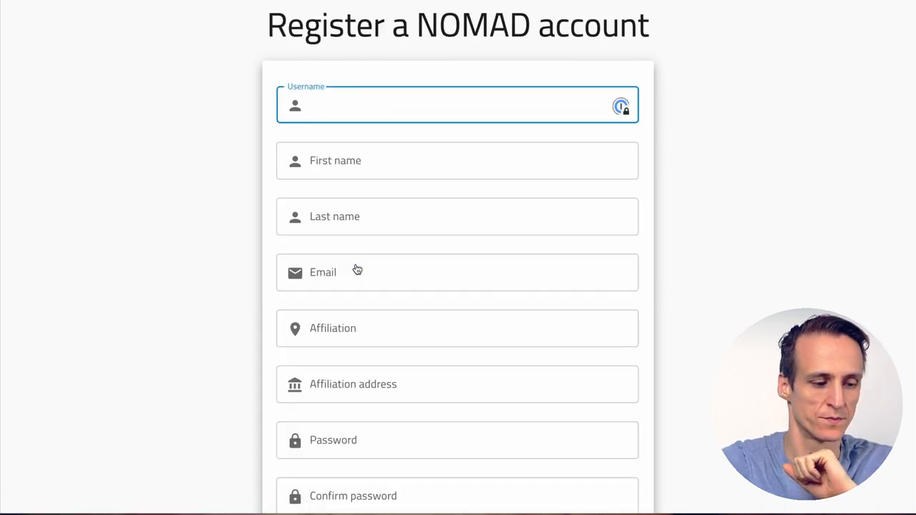
pyautogui.write('msche')
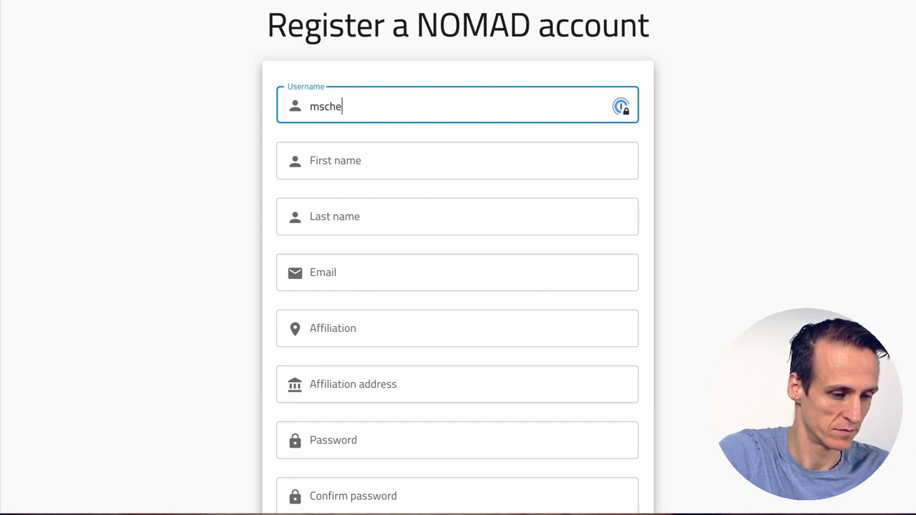
pyautogui.write('Markus')
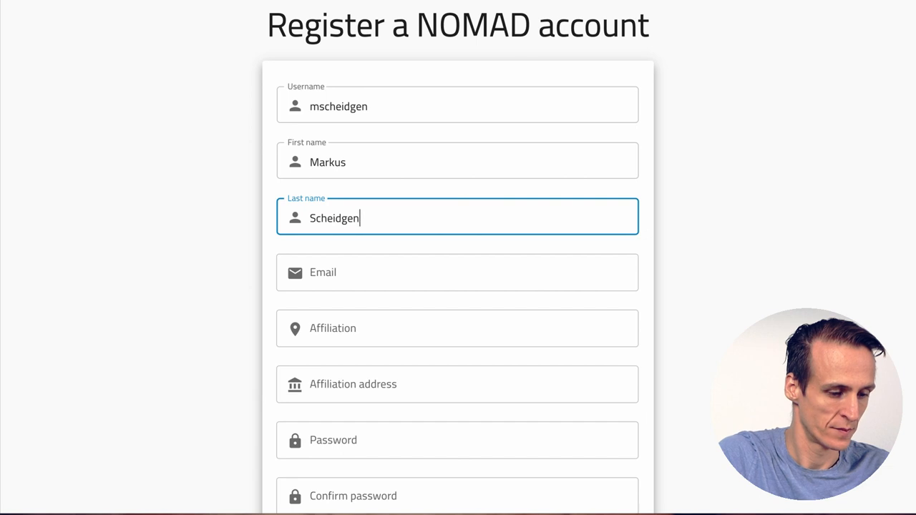
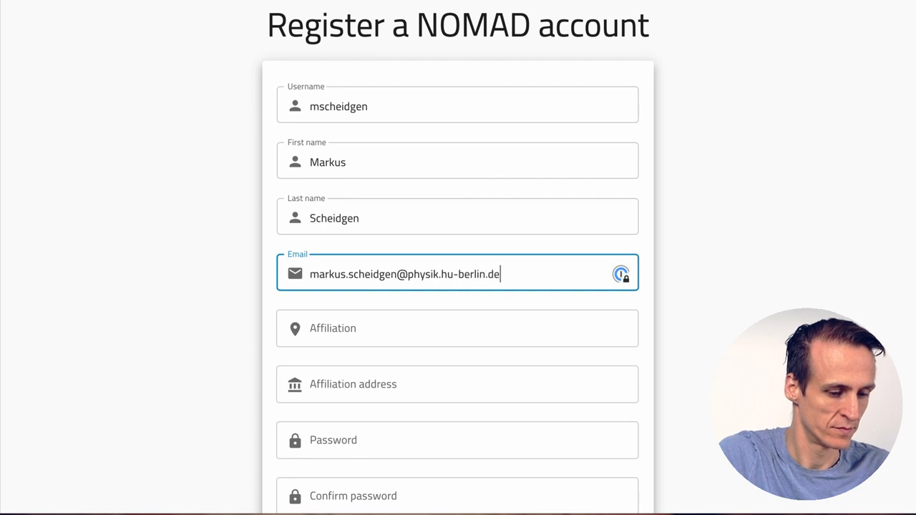
# - Add affiliation Humbo... with address Unter den Lin... to the registration form
pyautogui.write('Humboldt University')
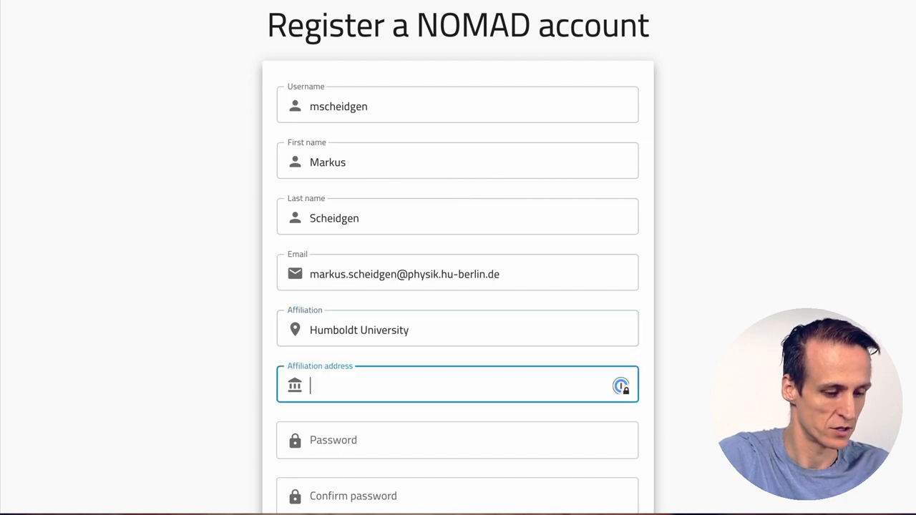
pyautogui.write('Unter den Lin')
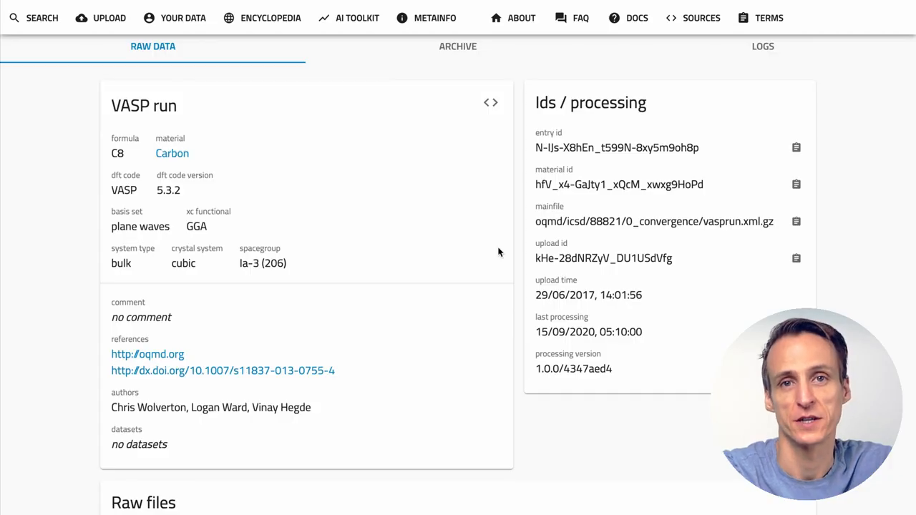
# - Show the XML contents of the main raw file vasprun.xml.gz in the Raw files list
pyautogui.scroll(-3)
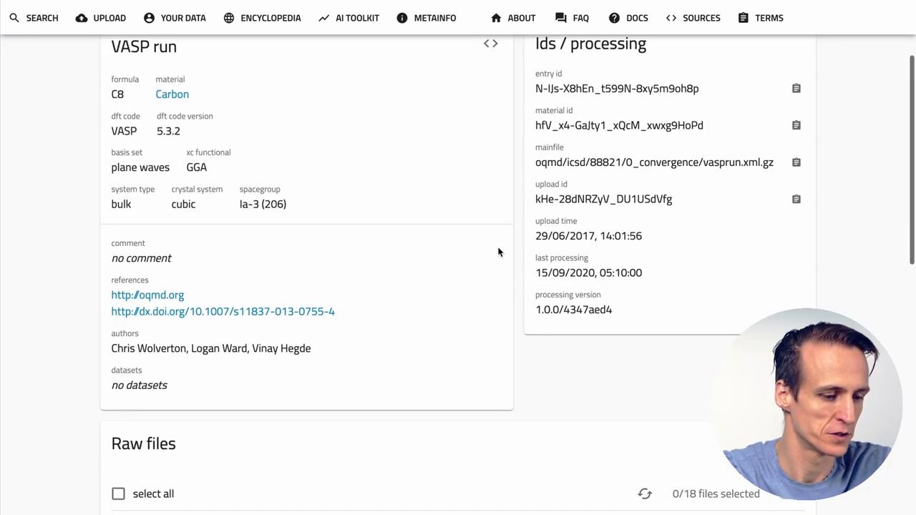
pyautogui.scroll(-3)
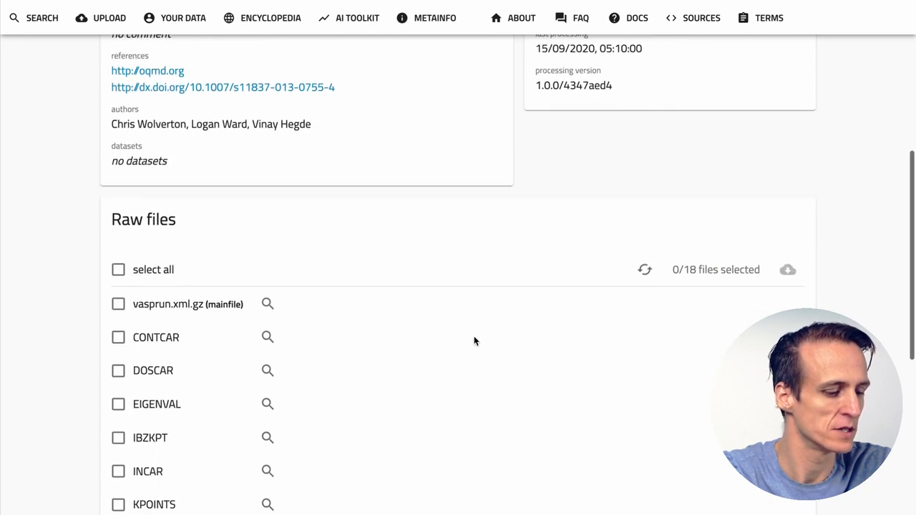
pyautogui.scroll(-3)
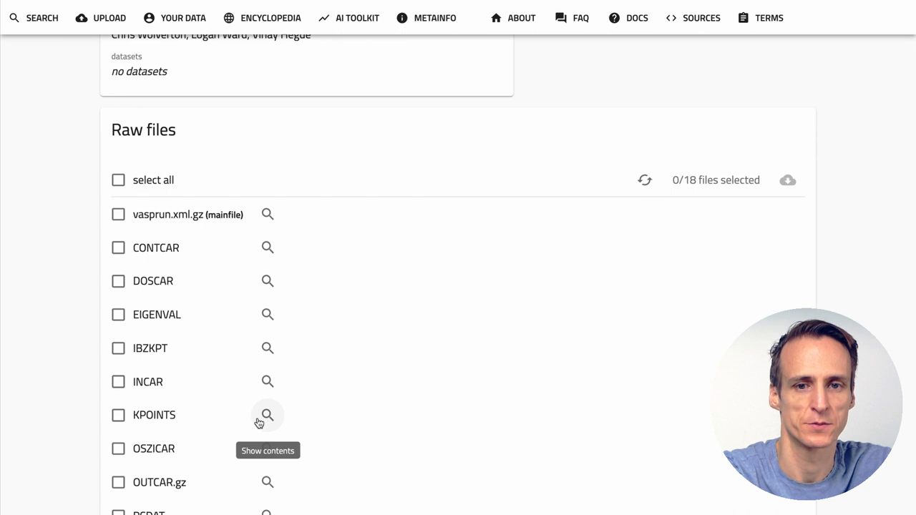
pyautogui.moveTo(268, 215)
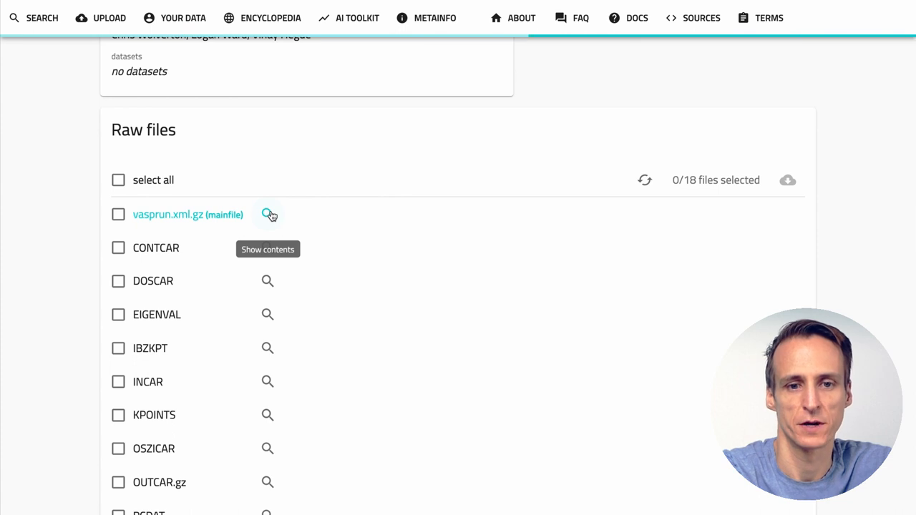
pyautogui.click(259, 214)
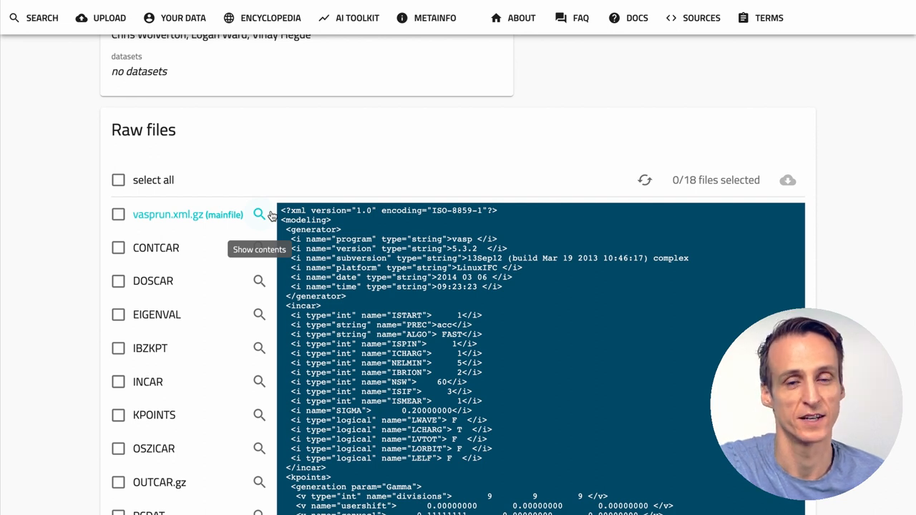
pyautogui.moveTo(195, 450)
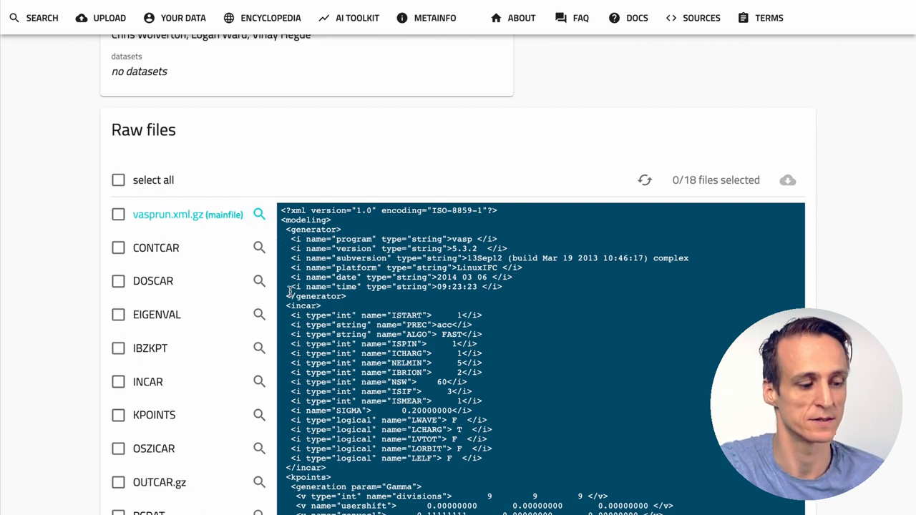
pyautogui.moveTo(188, 214)
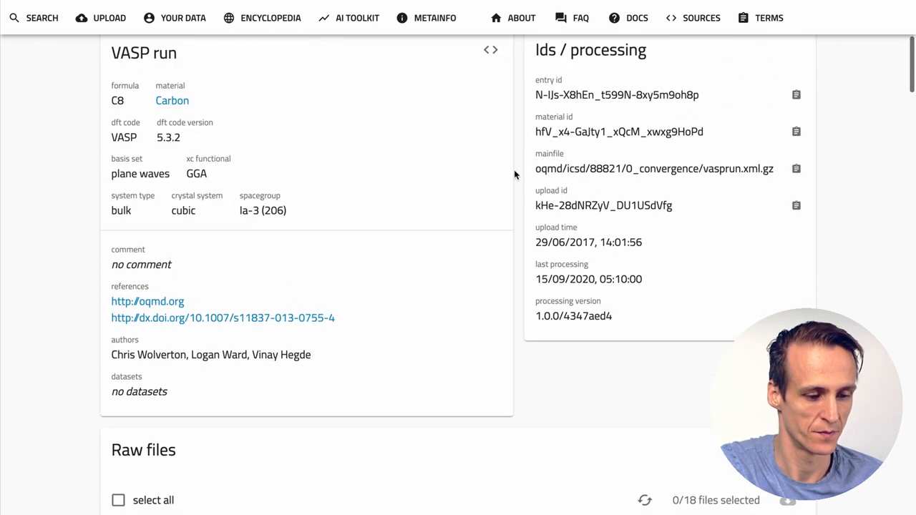
pyautogui.moveTo(668, 183)
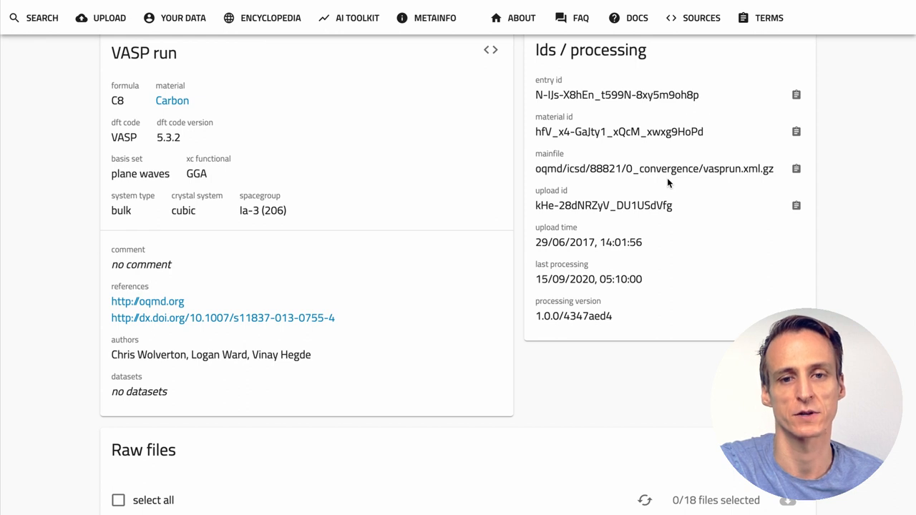
# - Go to the Upload page from the top navigation bar
pyautogui.click(109, 17)
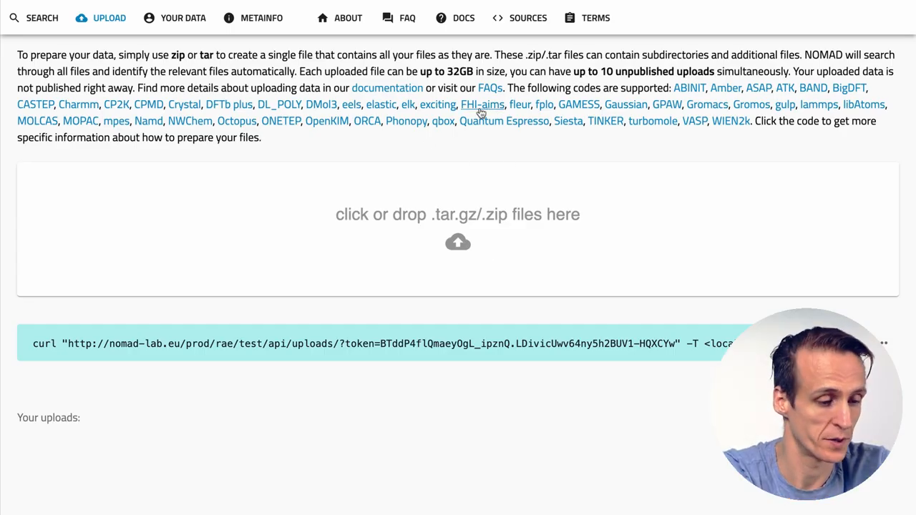
pyautogui.click(694, 120)
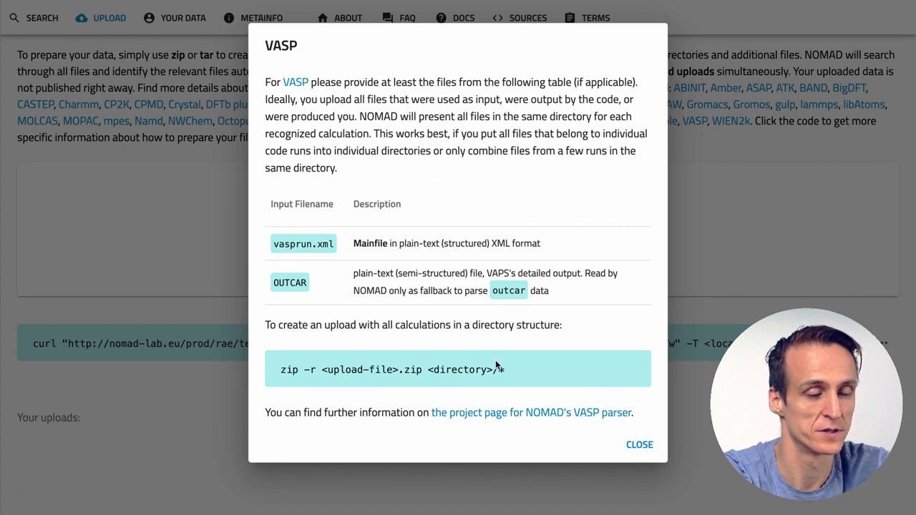
pyautogui.click(639, 444)
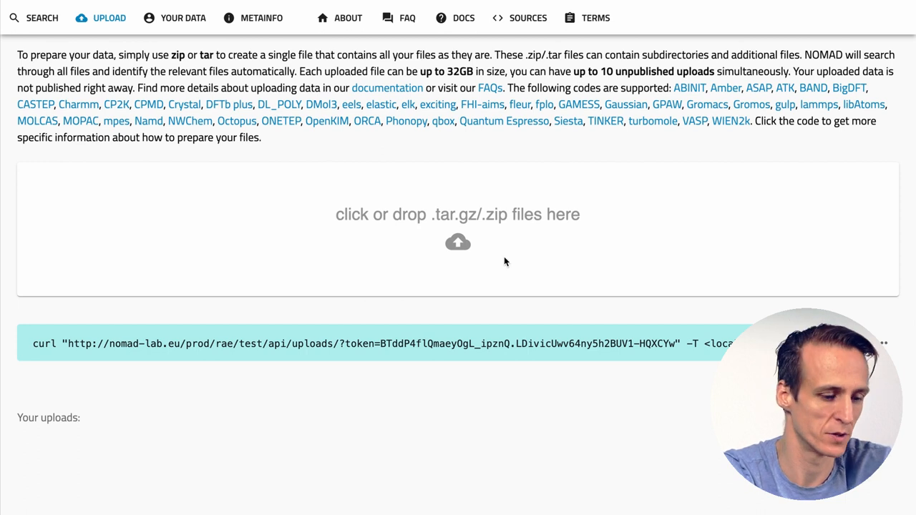
pyautogui.moveTo(485, 256)
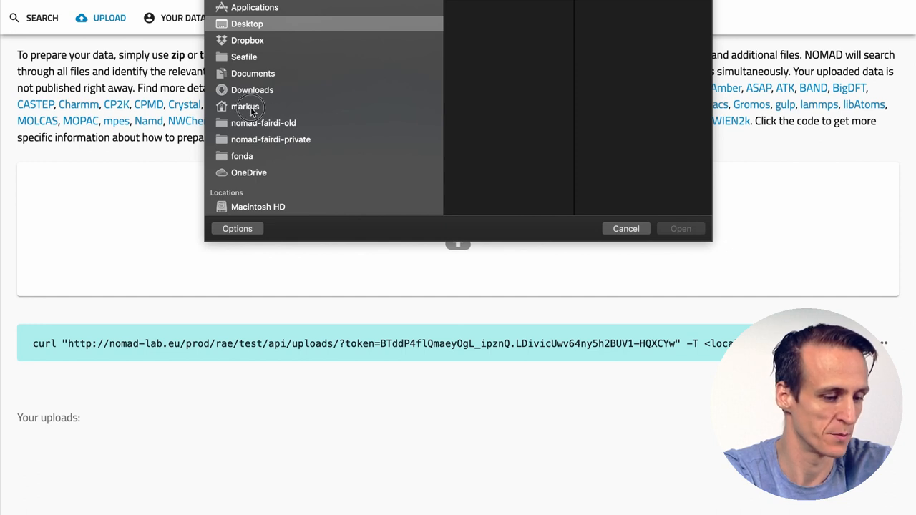
# - Choose example_data.zip from the tutorial folder and start its upload for processing
pyautogui.click(245, 106)
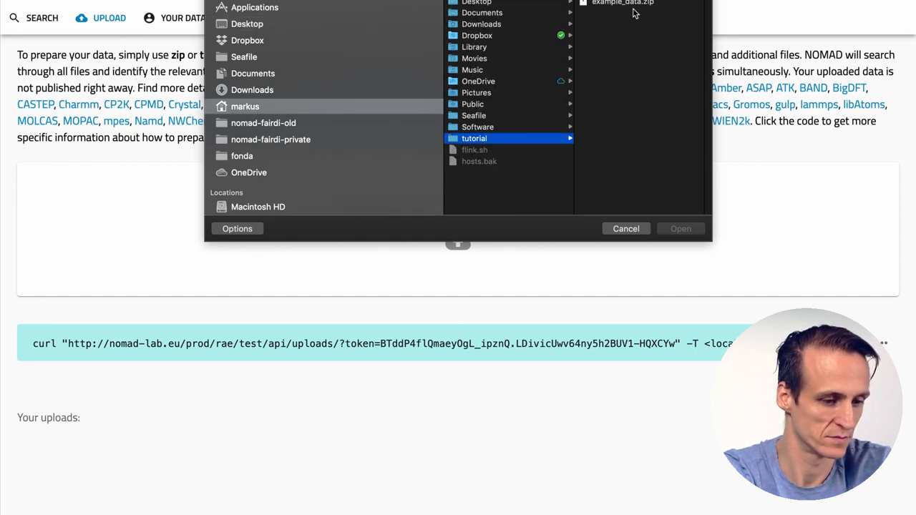
pyautogui.click(621, 3)
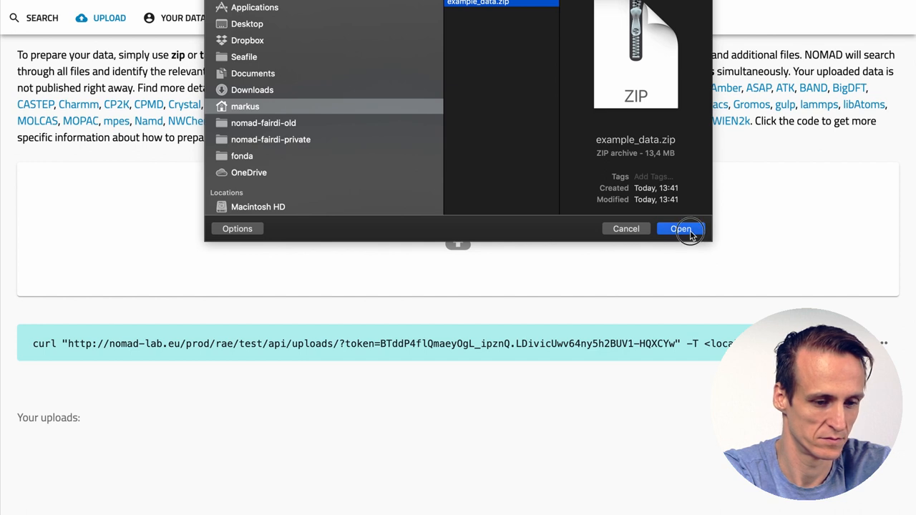
pyautogui.click(678, 229)
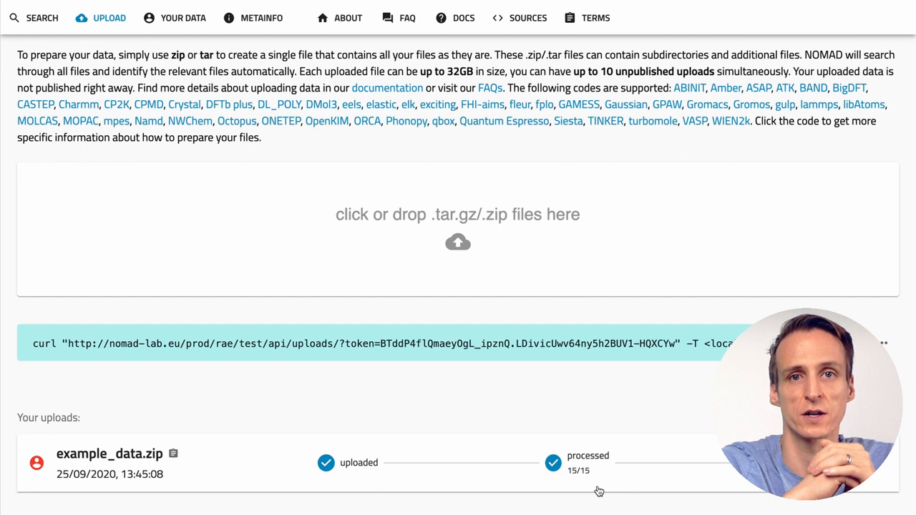
pyautogui.moveTo(240, 375)
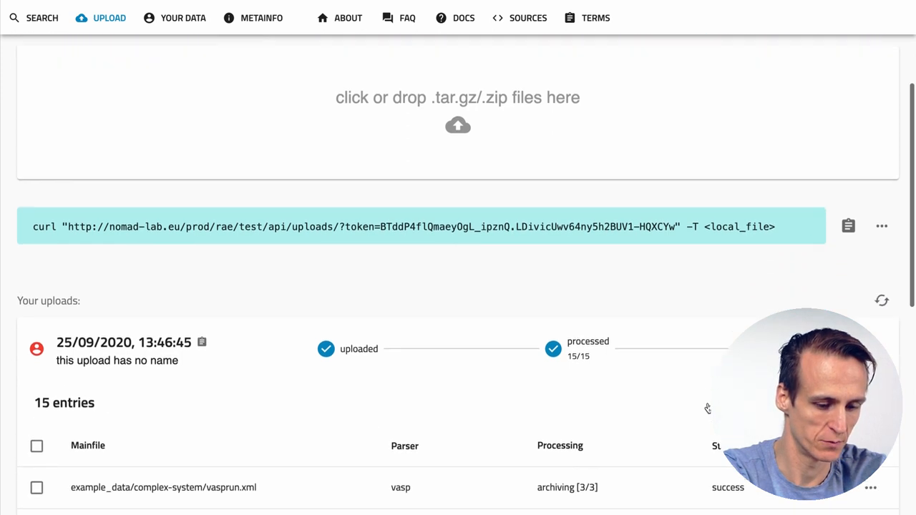
pyautogui.scroll(-3)
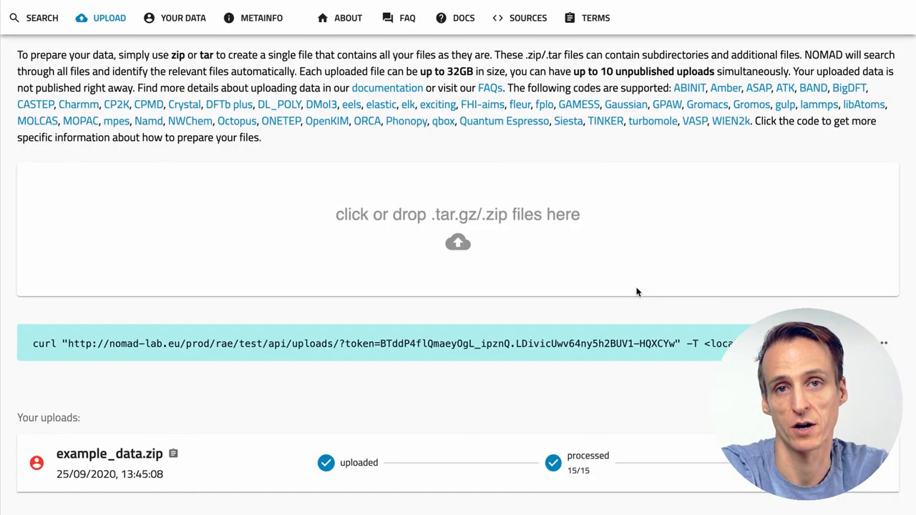
pyautogui.scroll(-3)
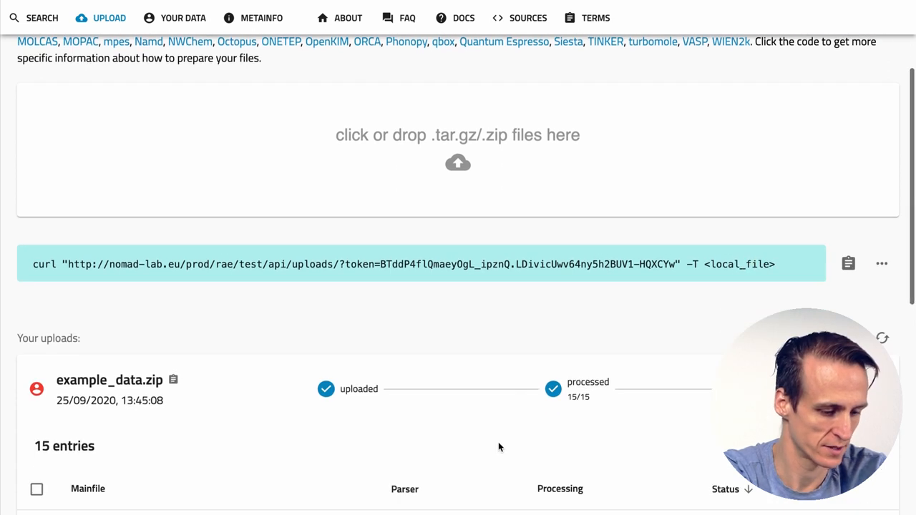
pyautogui.scroll(-3)
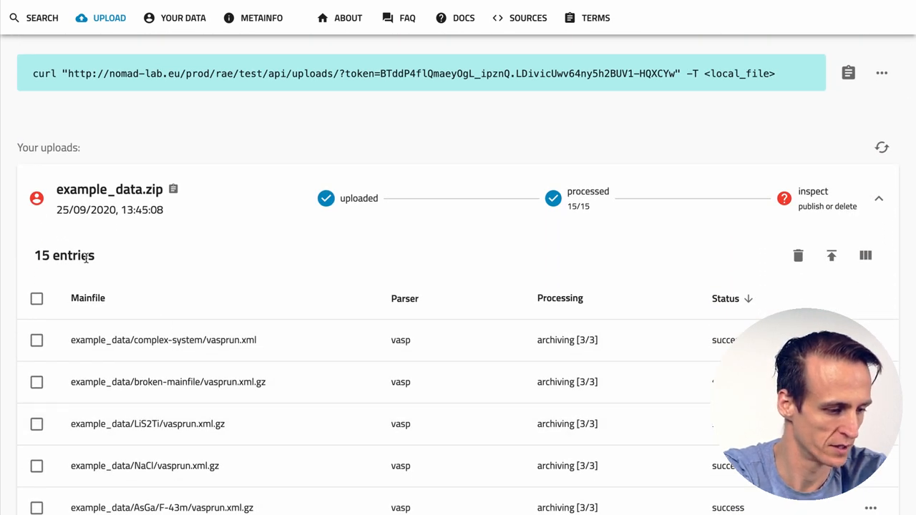
pyautogui.moveTo(223, 444)
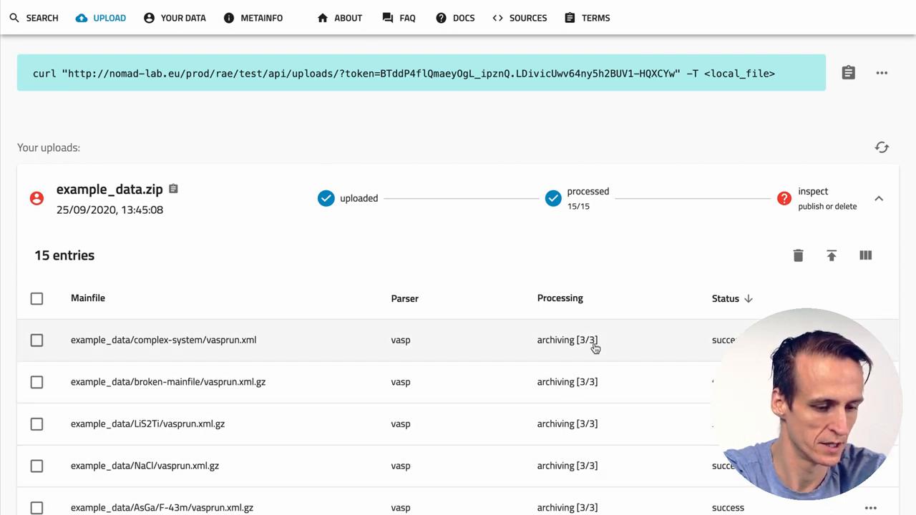
pyautogui.moveTo(586, 392)
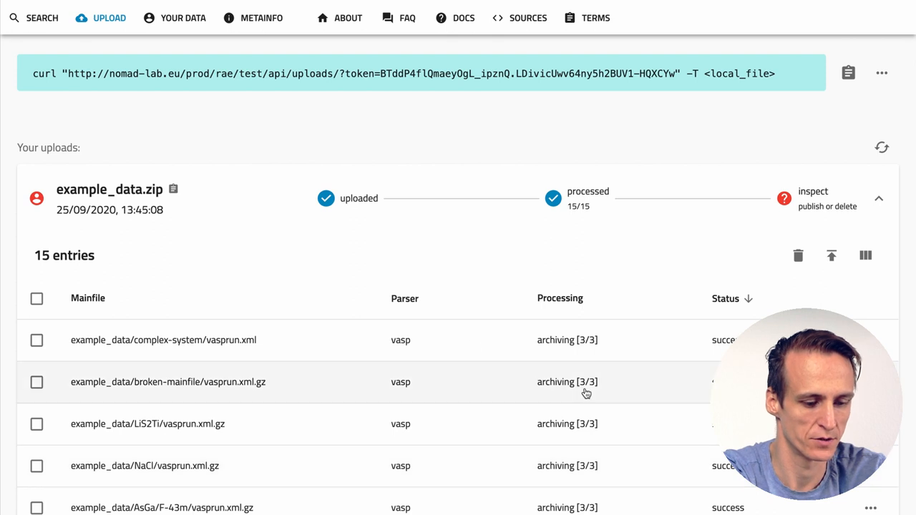
pyautogui.click(163, 341)
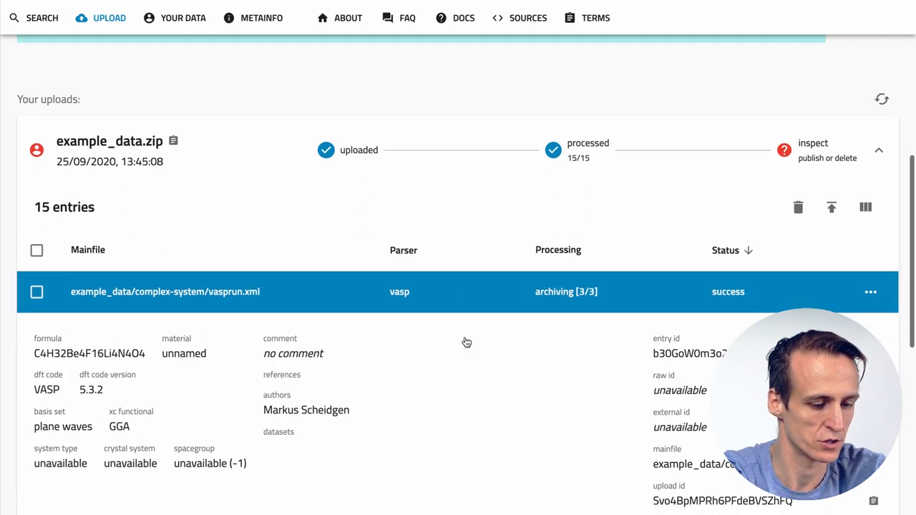
pyautogui.scroll(-3)
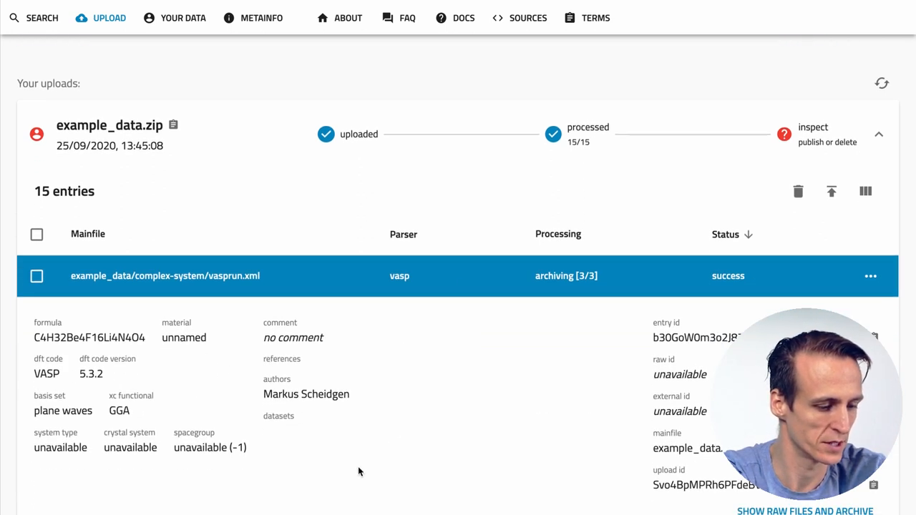
pyautogui.moveTo(235, 468)
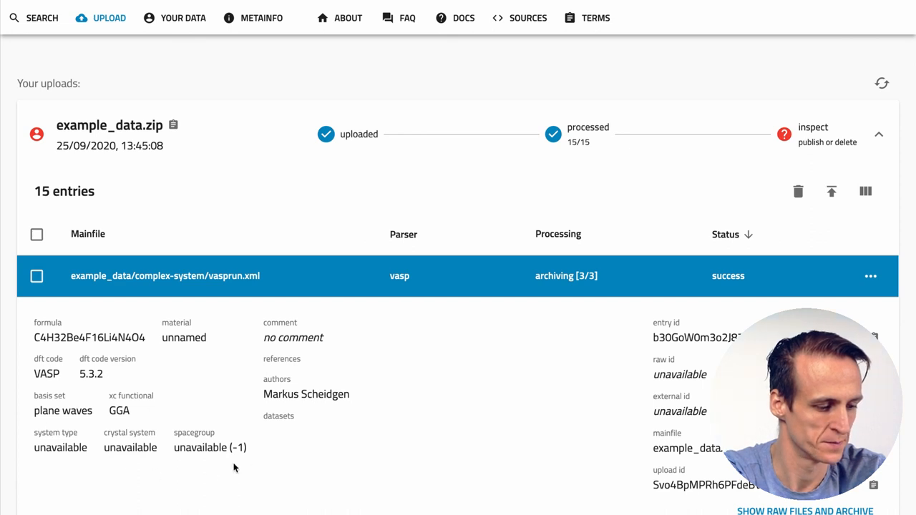
pyautogui.moveTo(751, 292)
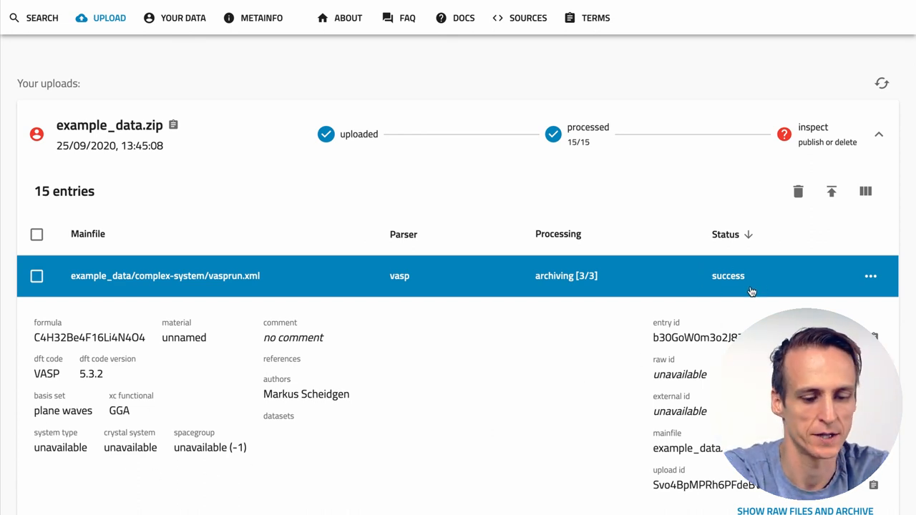
pyautogui.moveTo(272, 478)
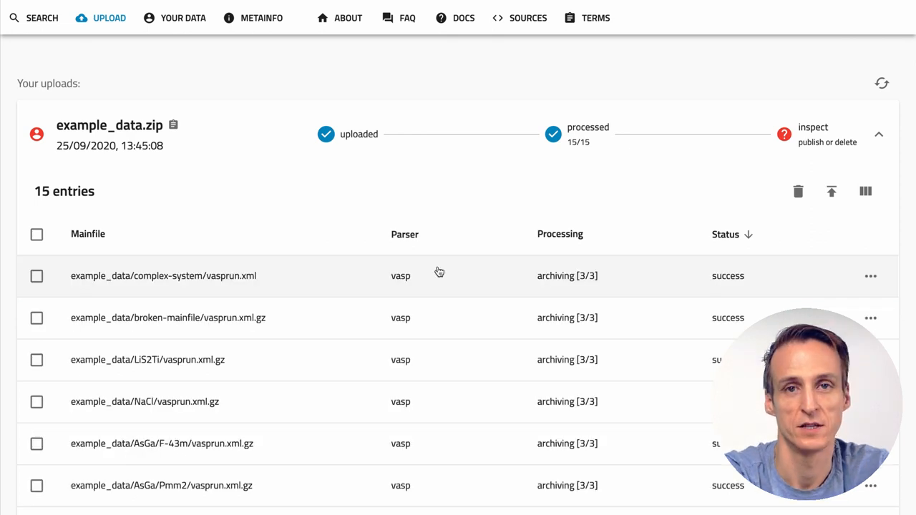
pyautogui.click(438, 317)
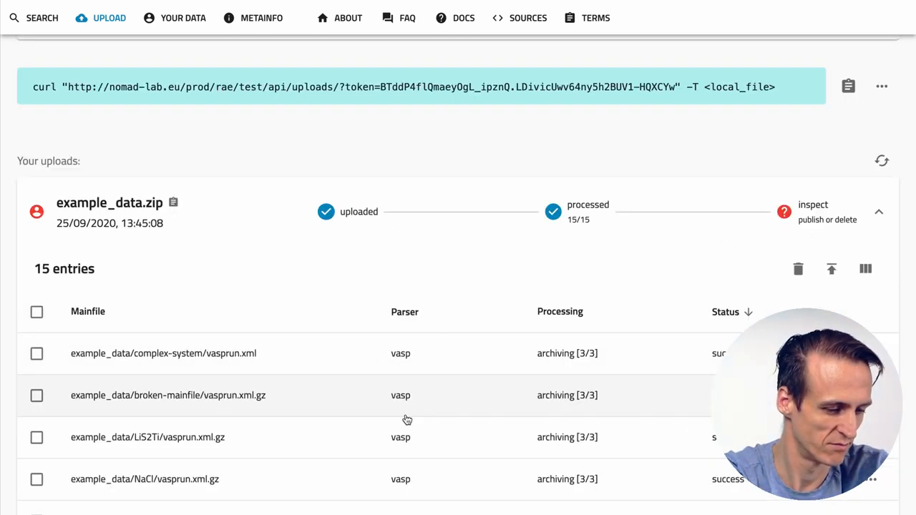
# - View the Your Data statistics overview, then return to the upload list
pyautogui.click(184, 17)
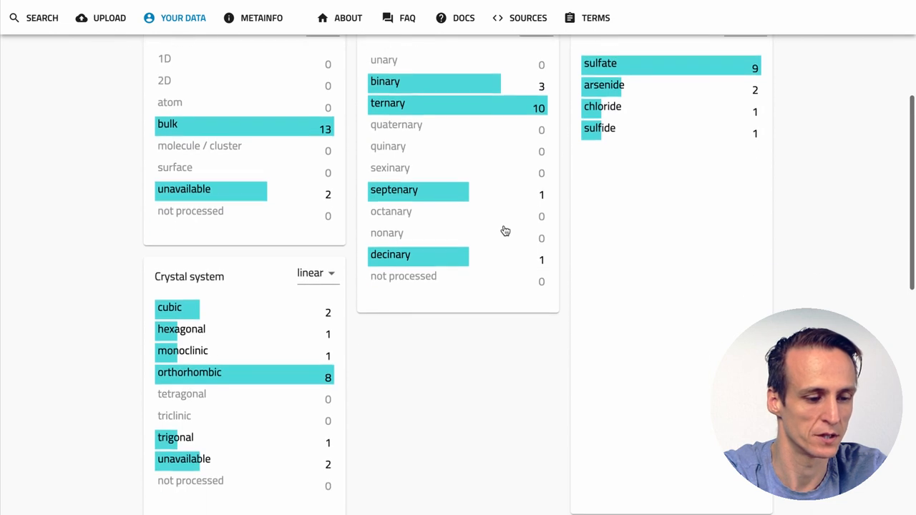
pyautogui.click(109, 17)
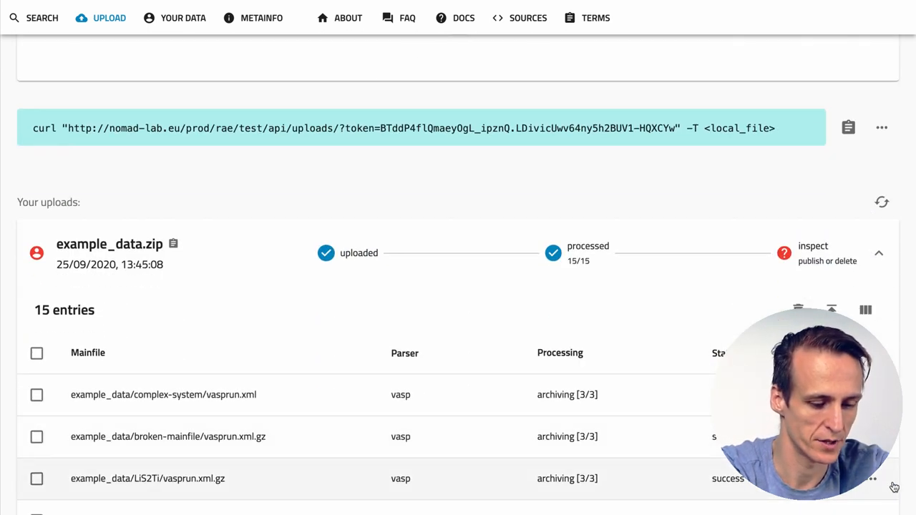
# - View the LiS2Ti entry's details page, then return to the example_data.zip entry list
pyautogui.click(148, 478)
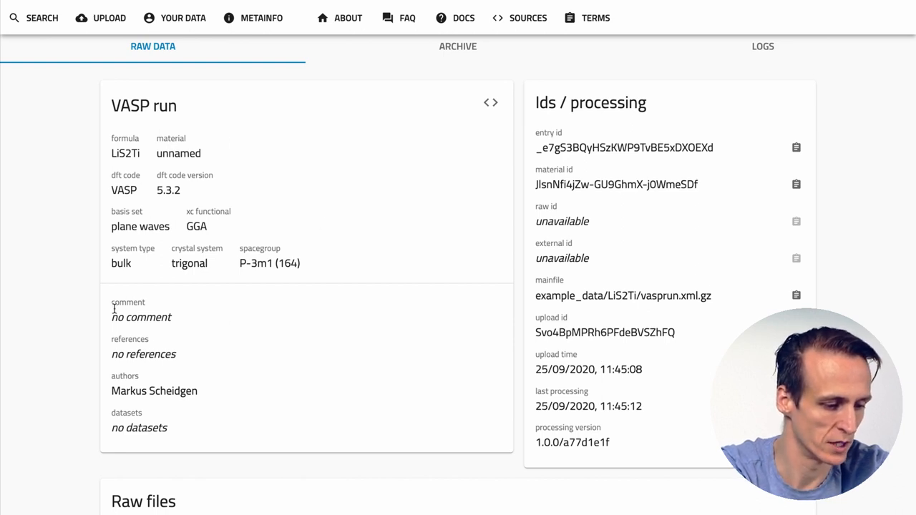
pyautogui.moveTo(246, 328)
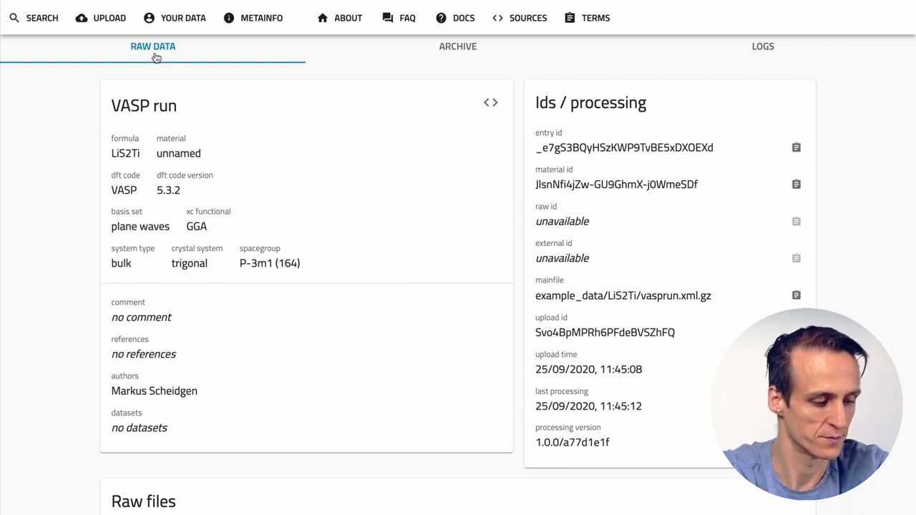
pyautogui.click(109, 18)
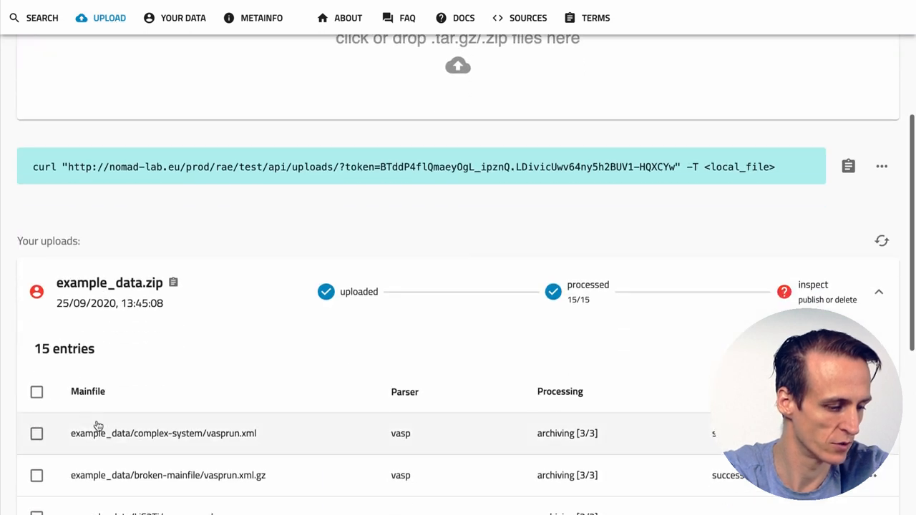
# - Edit metadata for all 15 entries with comment 'Test data' and a nomad-lab.eu reference
pyautogui.click(38, 393)
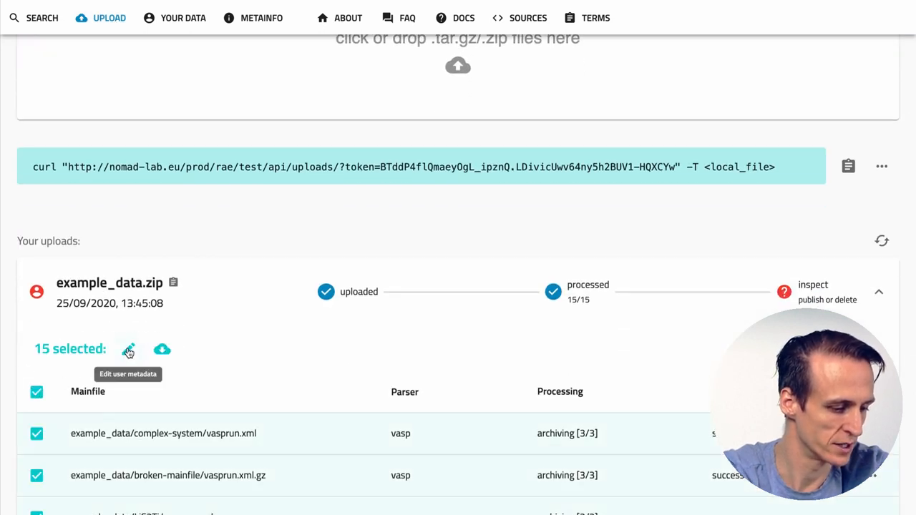
pyautogui.click(129, 349)
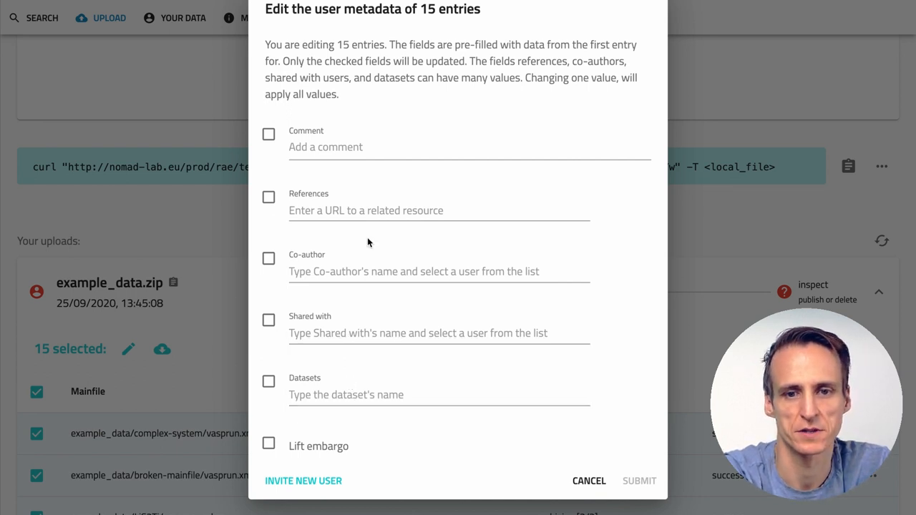
pyautogui.write('Test')
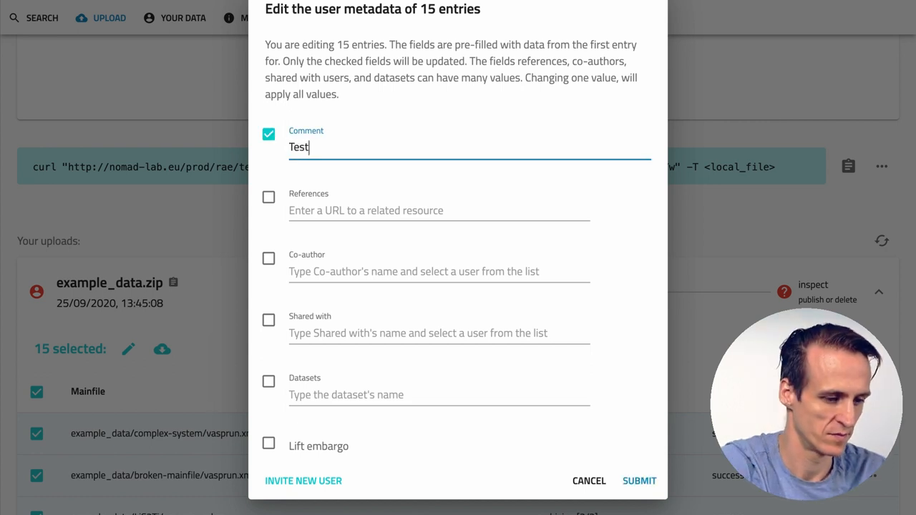
pyautogui.write('data')
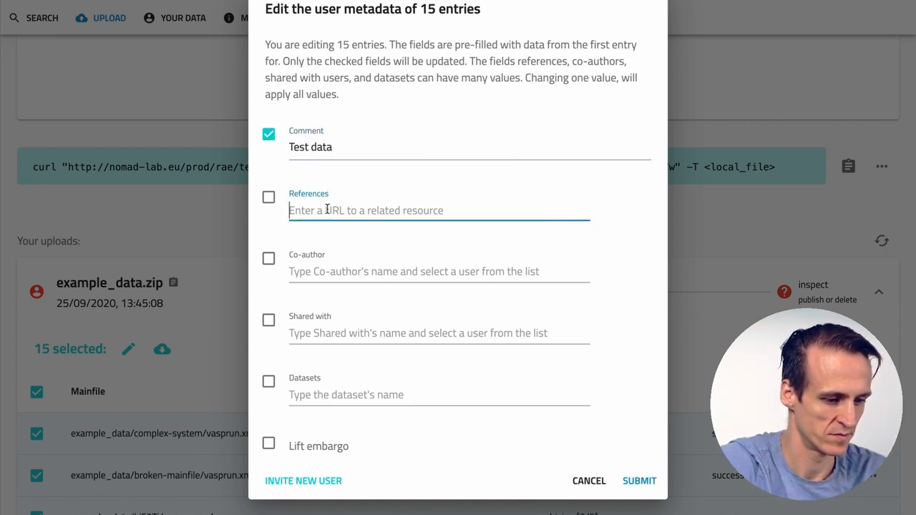
pyautogui.write('http:/nomad-lab.eu')
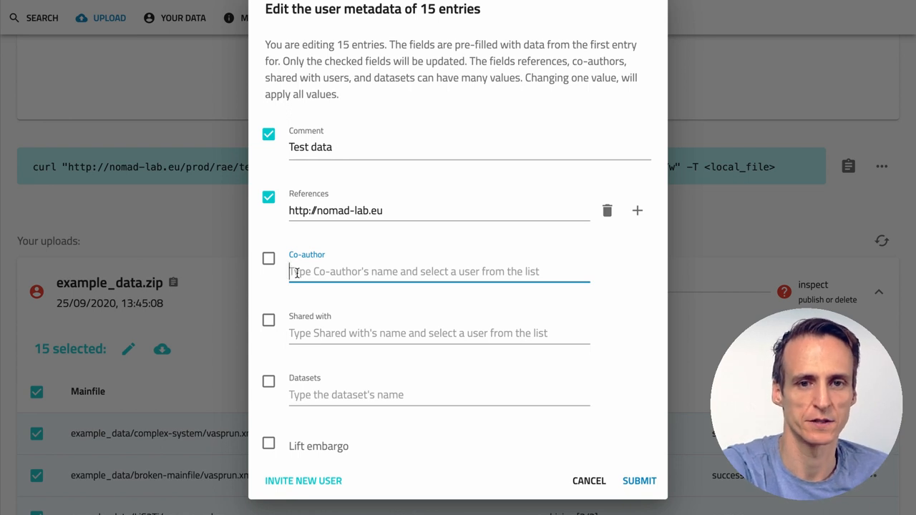
# - Add Claudia Draxl as co-author and bring up the invite-new-user form
pyautogui.write('Claudi')
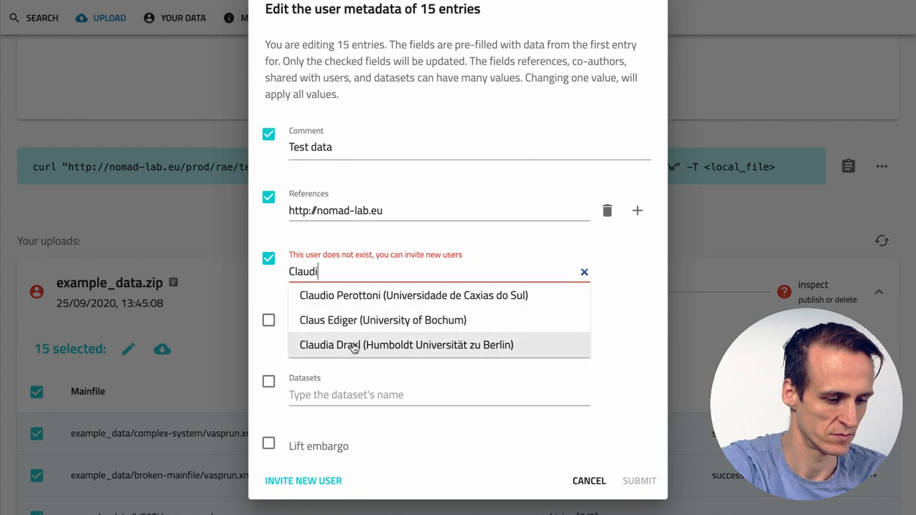
pyautogui.click(405, 345)
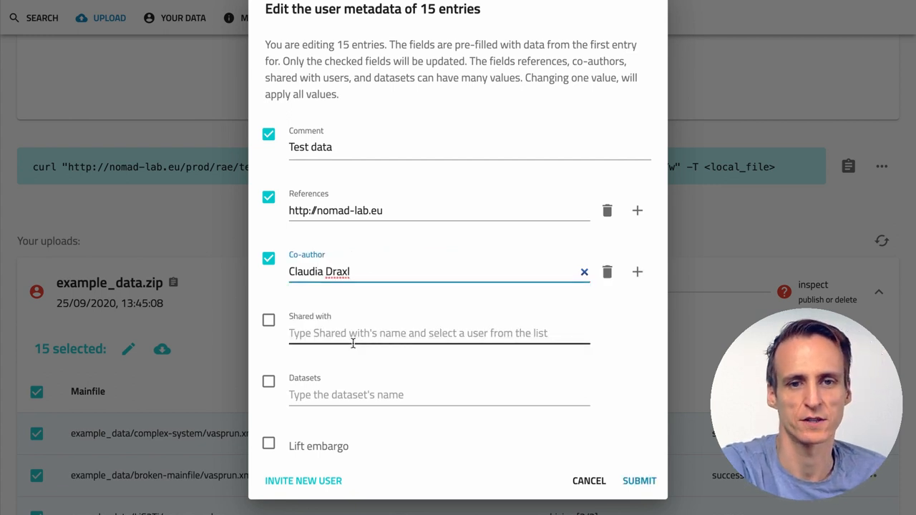
pyautogui.click(304, 481)
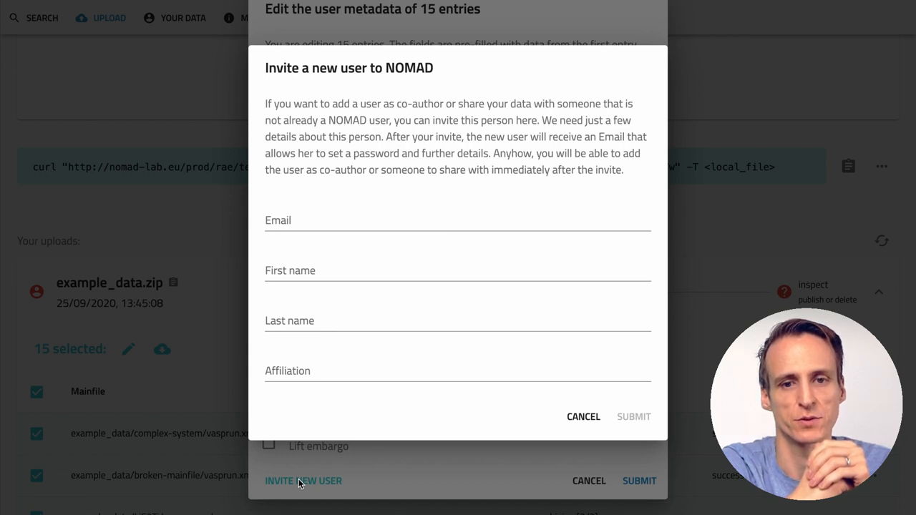
# - Close the invite-new-user form, keeping the filled metadata editor
pyautogui.click(585, 417)
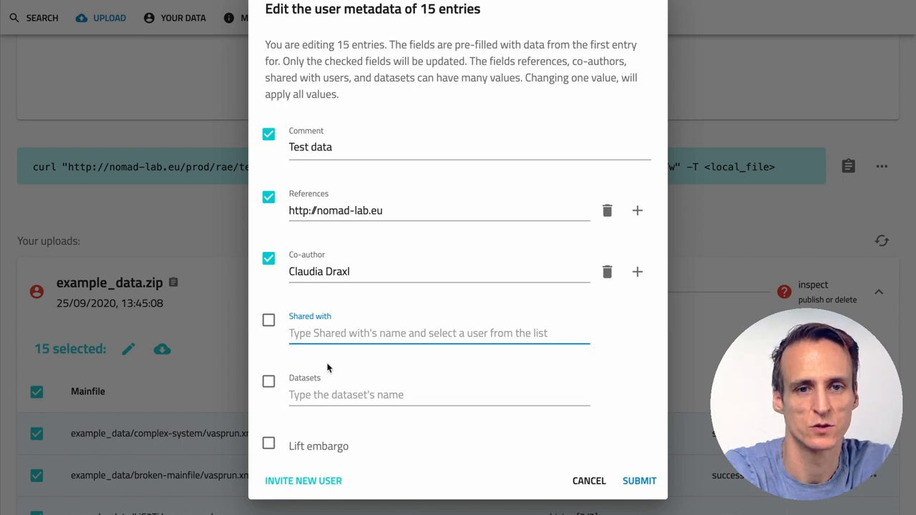
# - Assign the new dataset 'Exampl NOMAD webinar data' and submit the metadata changes
pyautogui.write('E')
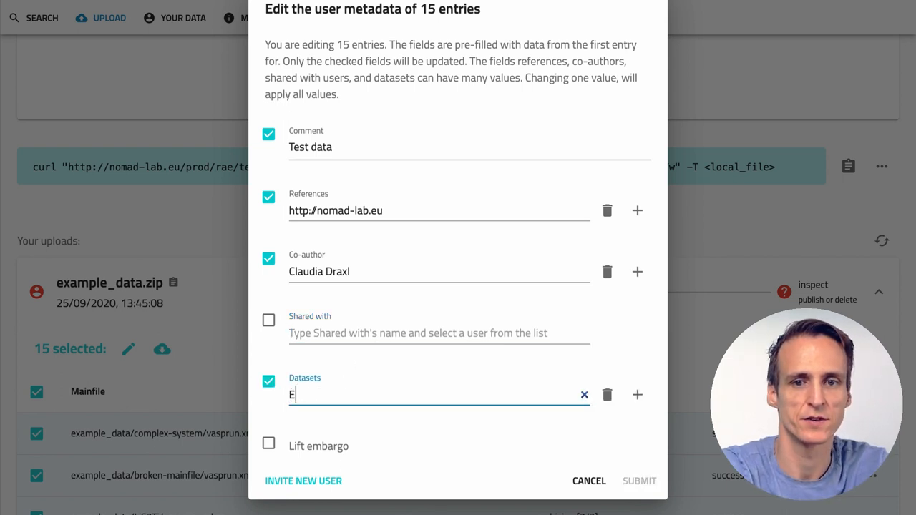
pyautogui.write('xampl NOMAD w')
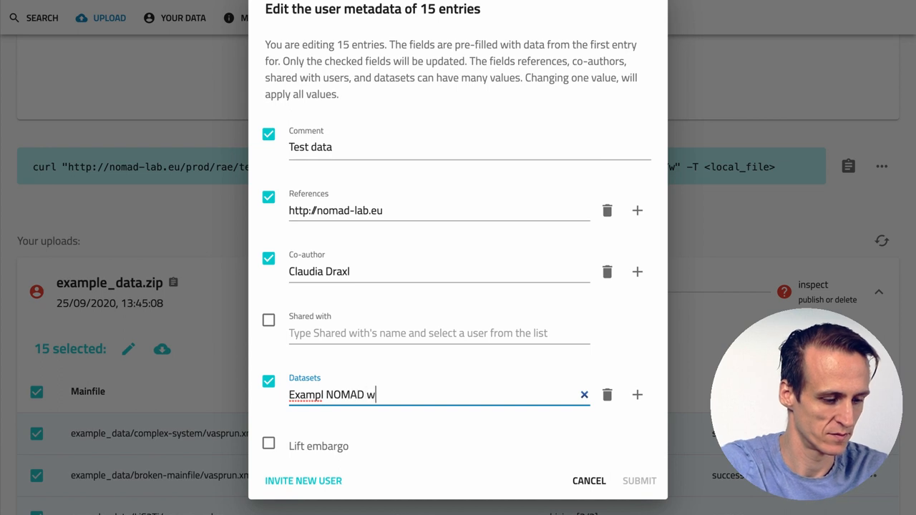
pyautogui.write('ebinar data')
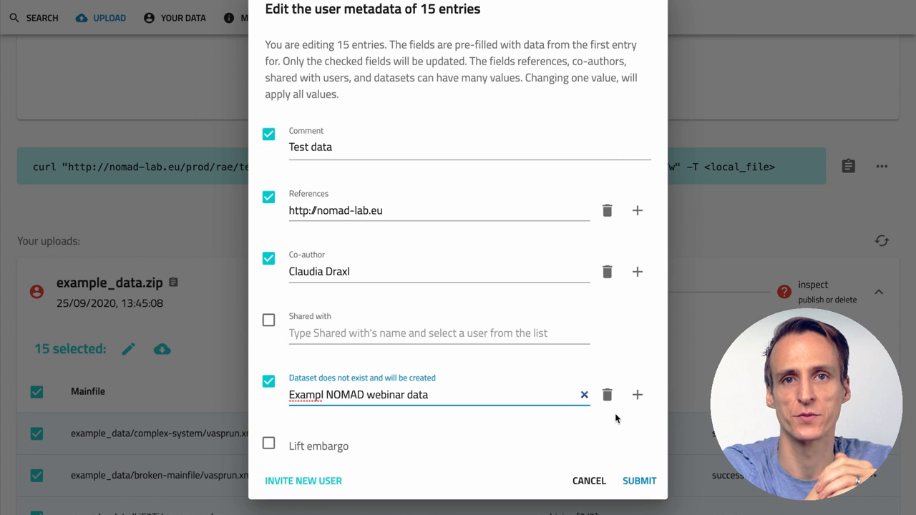
pyautogui.click(638, 481)
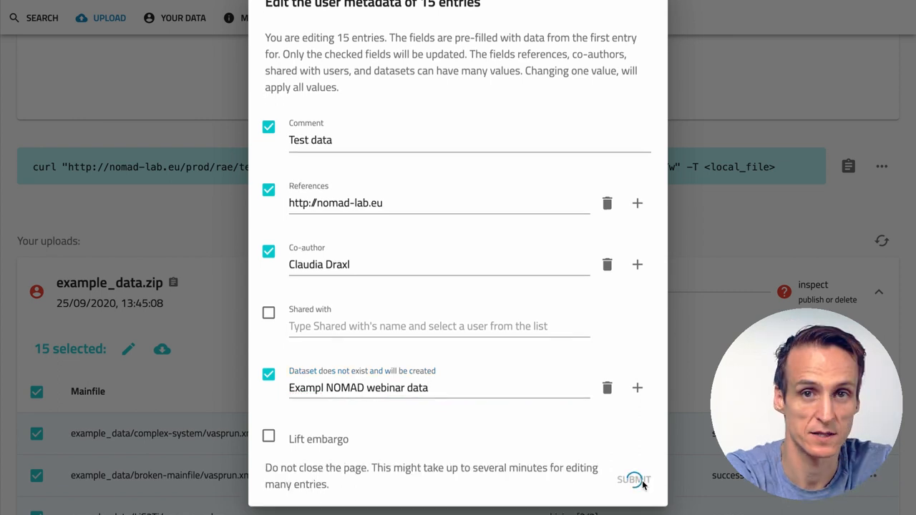
pyautogui.click(635, 479)
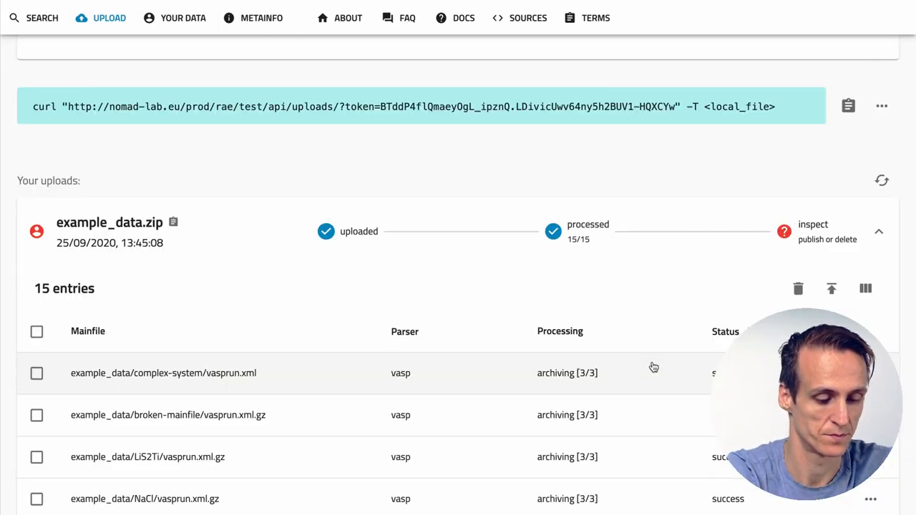
pyautogui.click(163, 373)
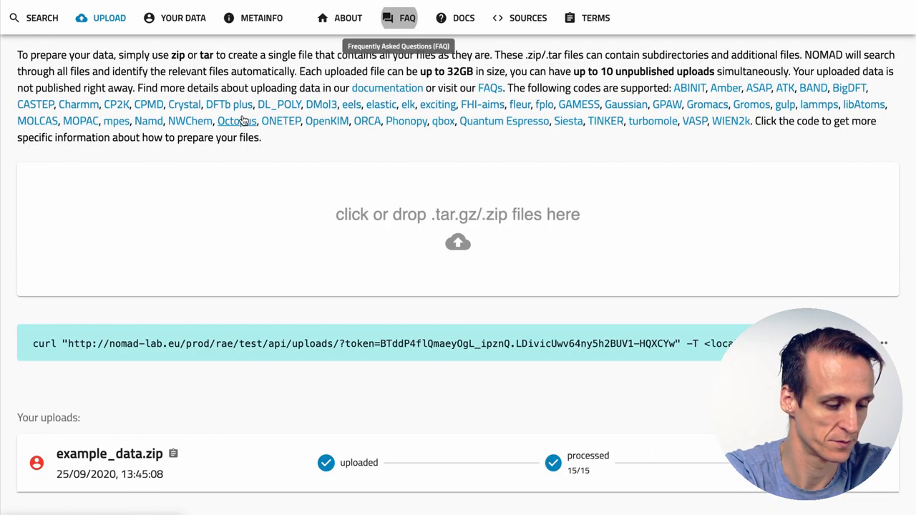
pyautogui.click(183, 17)
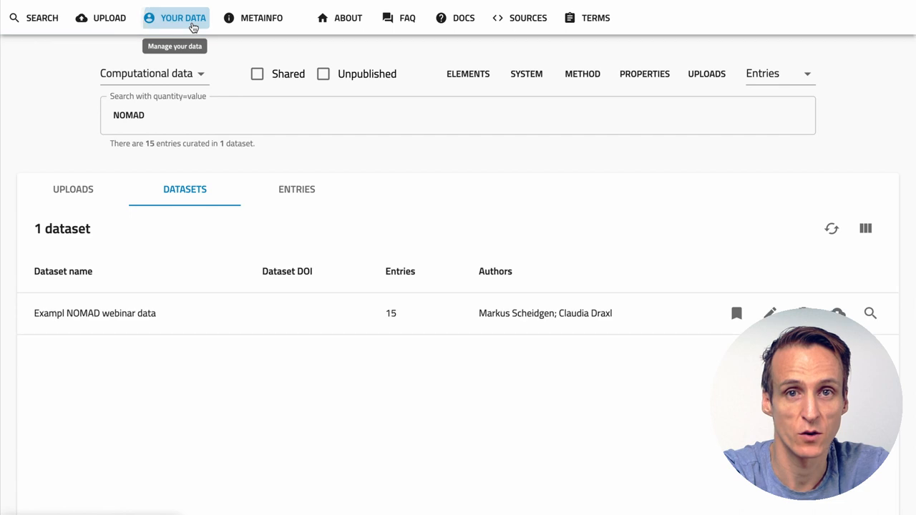
pyautogui.moveTo(681, 328)
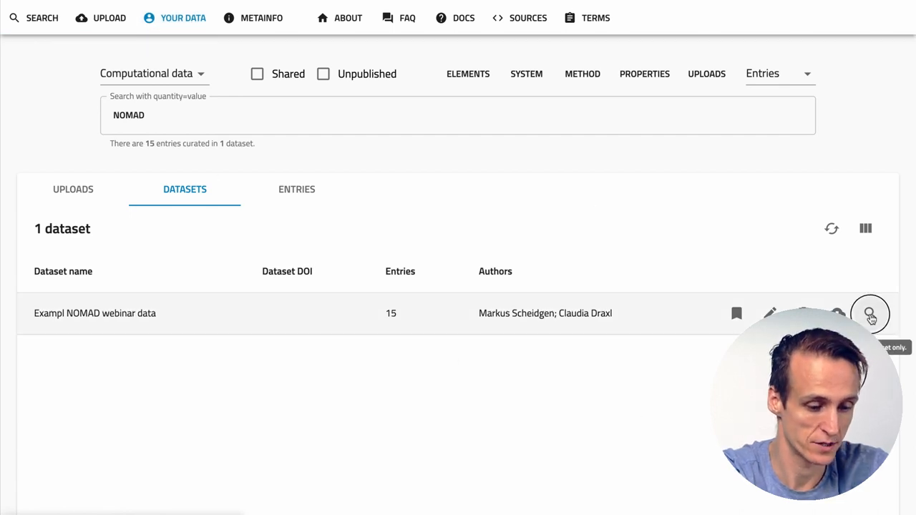
pyautogui.click(871, 313)
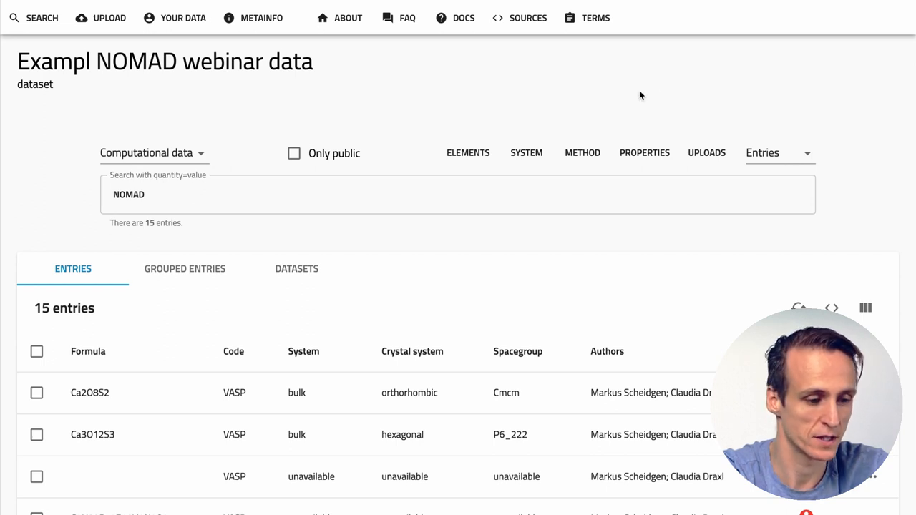
pyautogui.moveTo(40, 157)
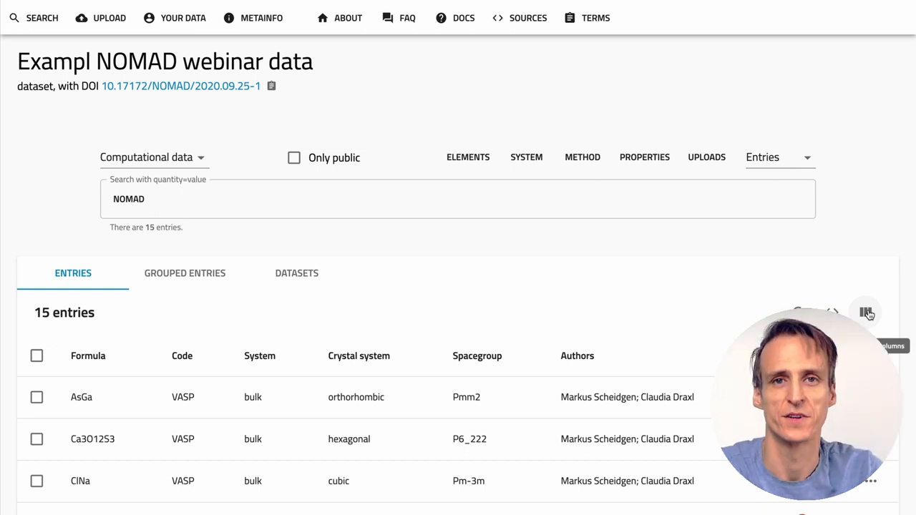
pyautogui.moveTo(764, 304)
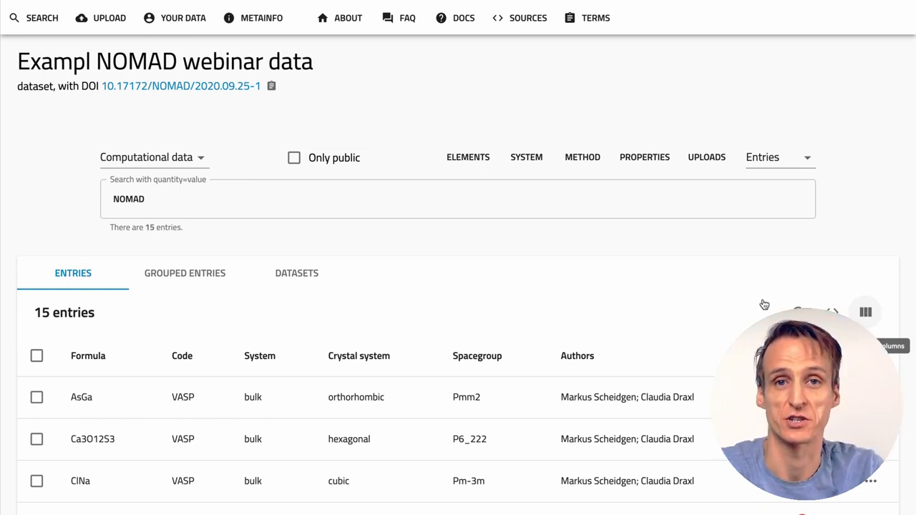
pyautogui.click(100, 17)
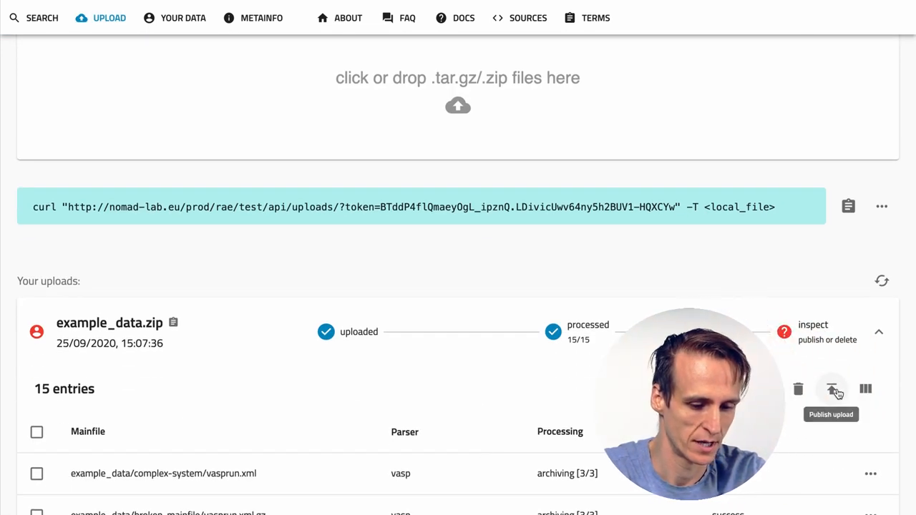
# - Publish the example_data.zip upload with embargo period set to No embargo
pyautogui.click(831, 389)
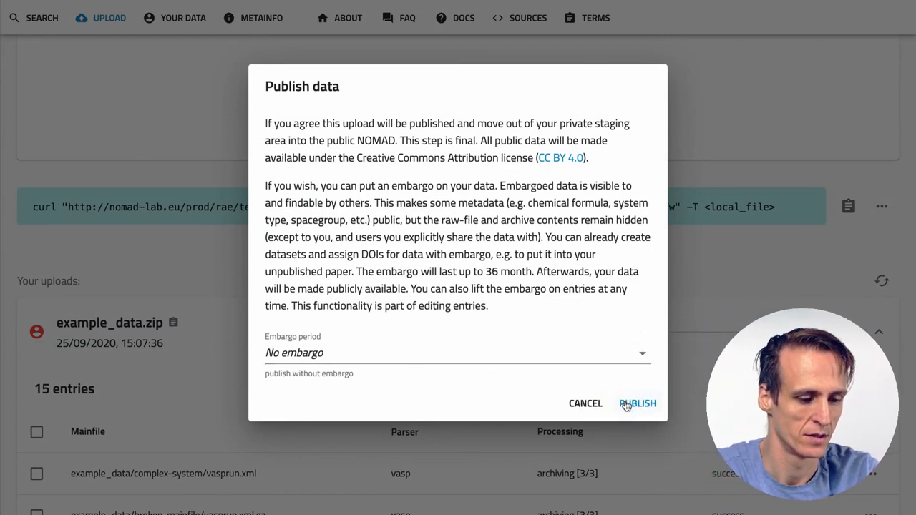
pyautogui.click(456, 352)
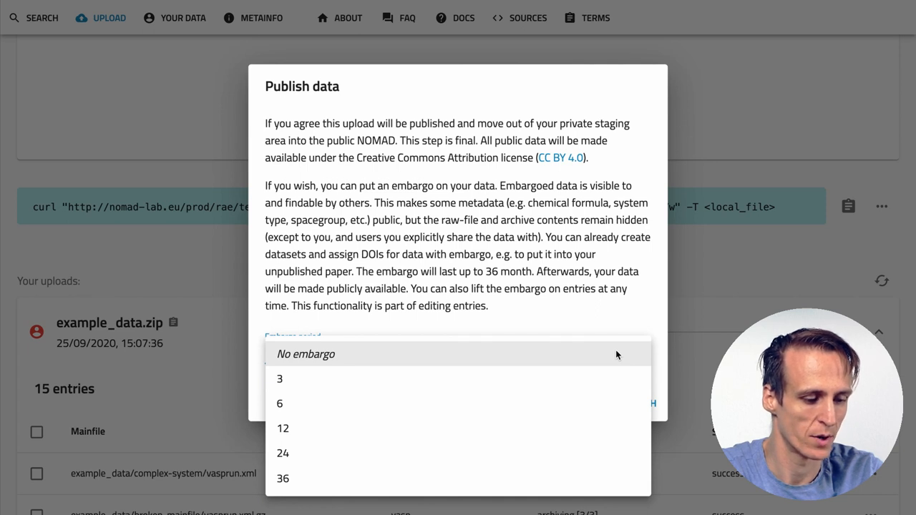
pyautogui.moveTo(621, 318)
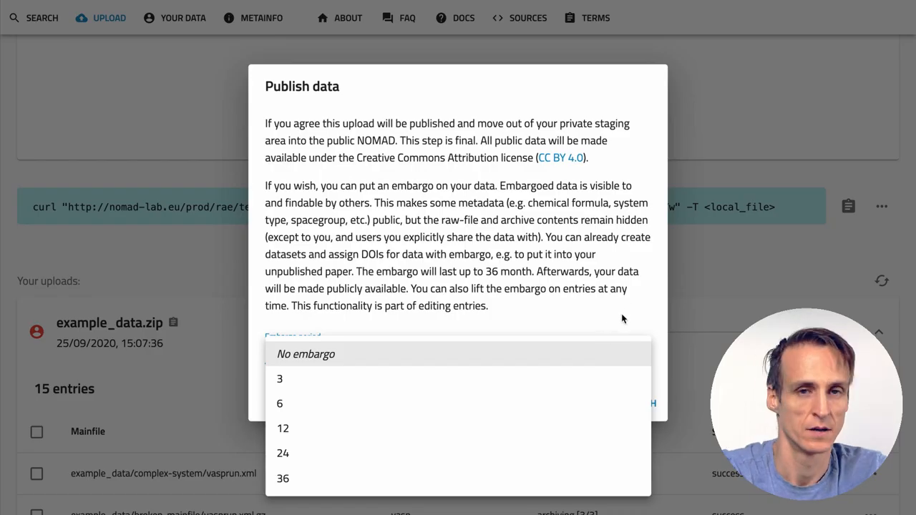
pyautogui.click(305, 354)
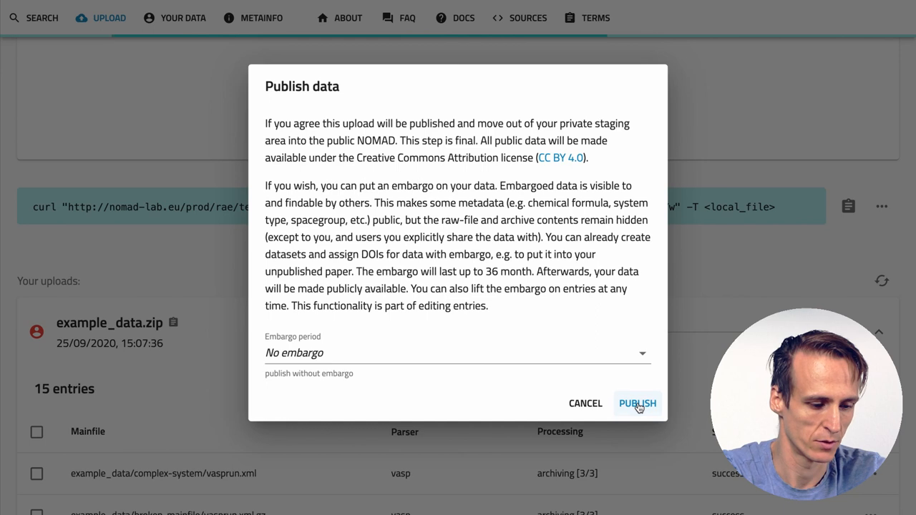
pyautogui.click(636, 404)
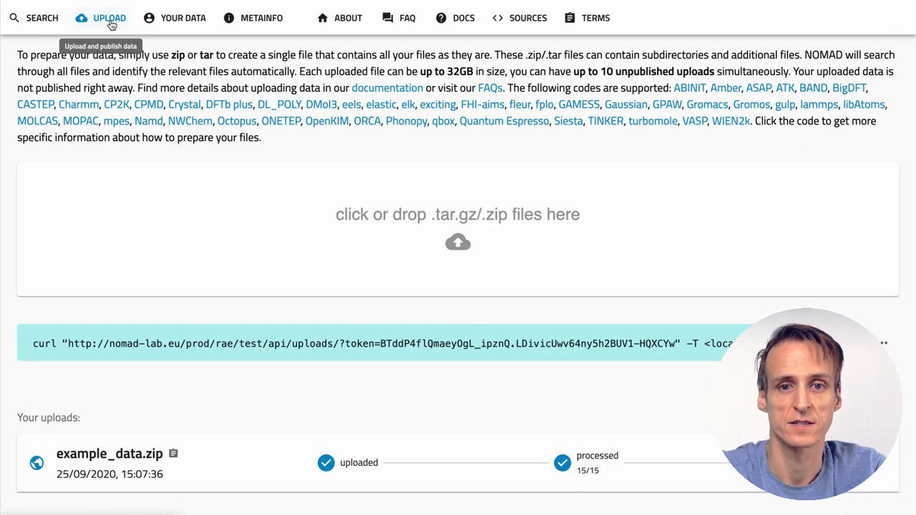
# - Assign DOI 10.17172/NOMAD/2020.09.25-1 to the 'Exampl NOMAD webinar data' dataset from Your Data > Datasets
pyautogui.click(184, 17)
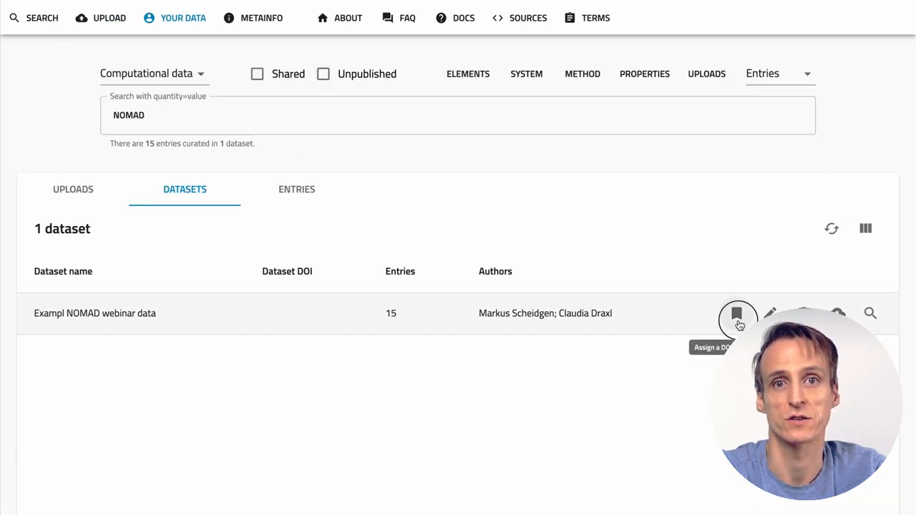
pyautogui.click(737, 313)
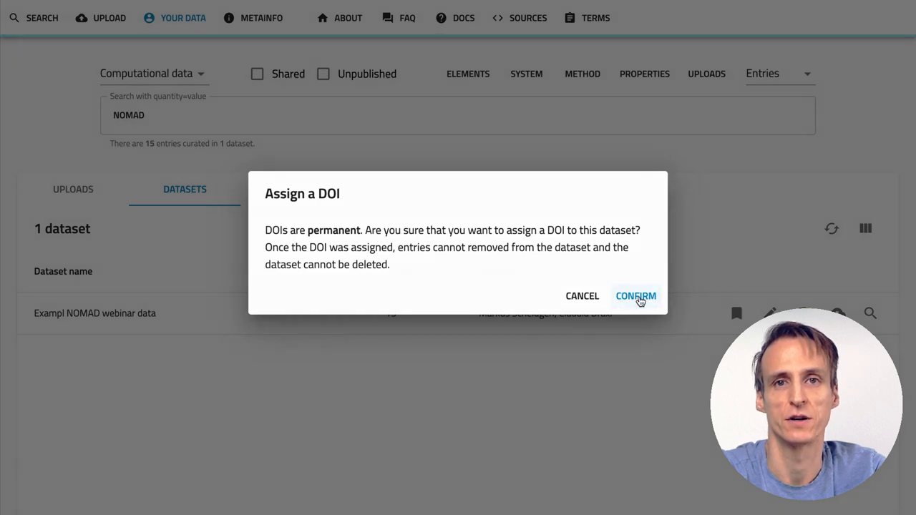
pyautogui.click(636, 295)
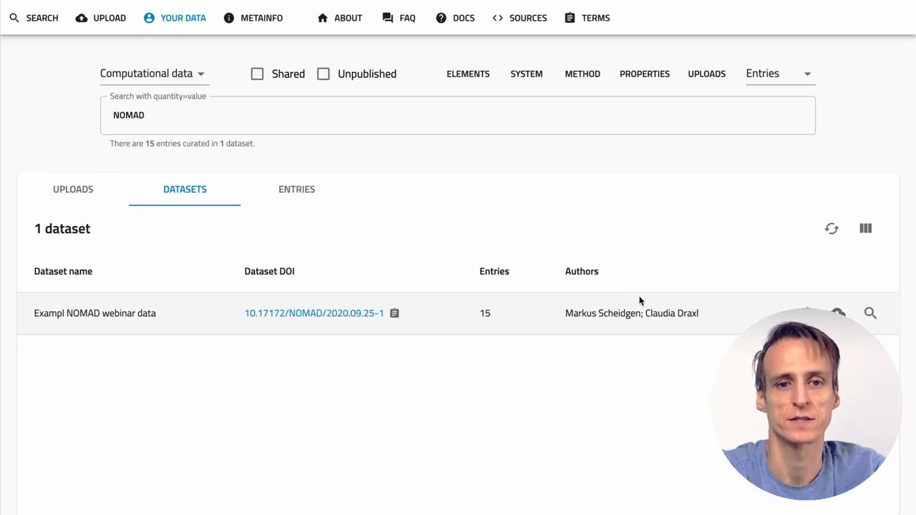
pyautogui.moveTo(418, 296)
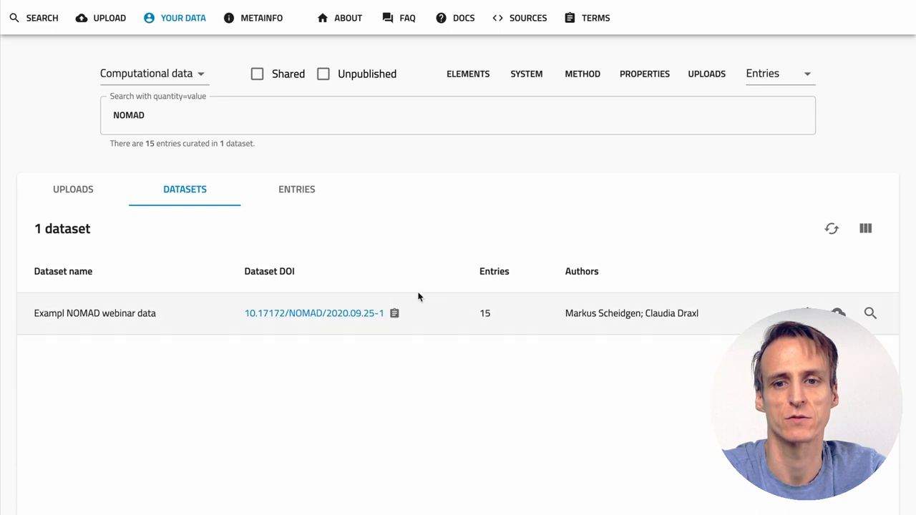
pyautogui.moveTo(341, 361)
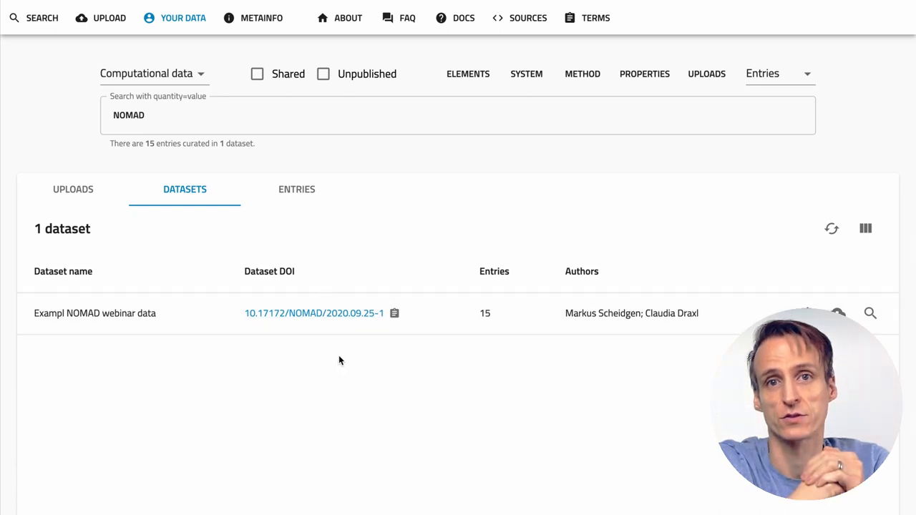